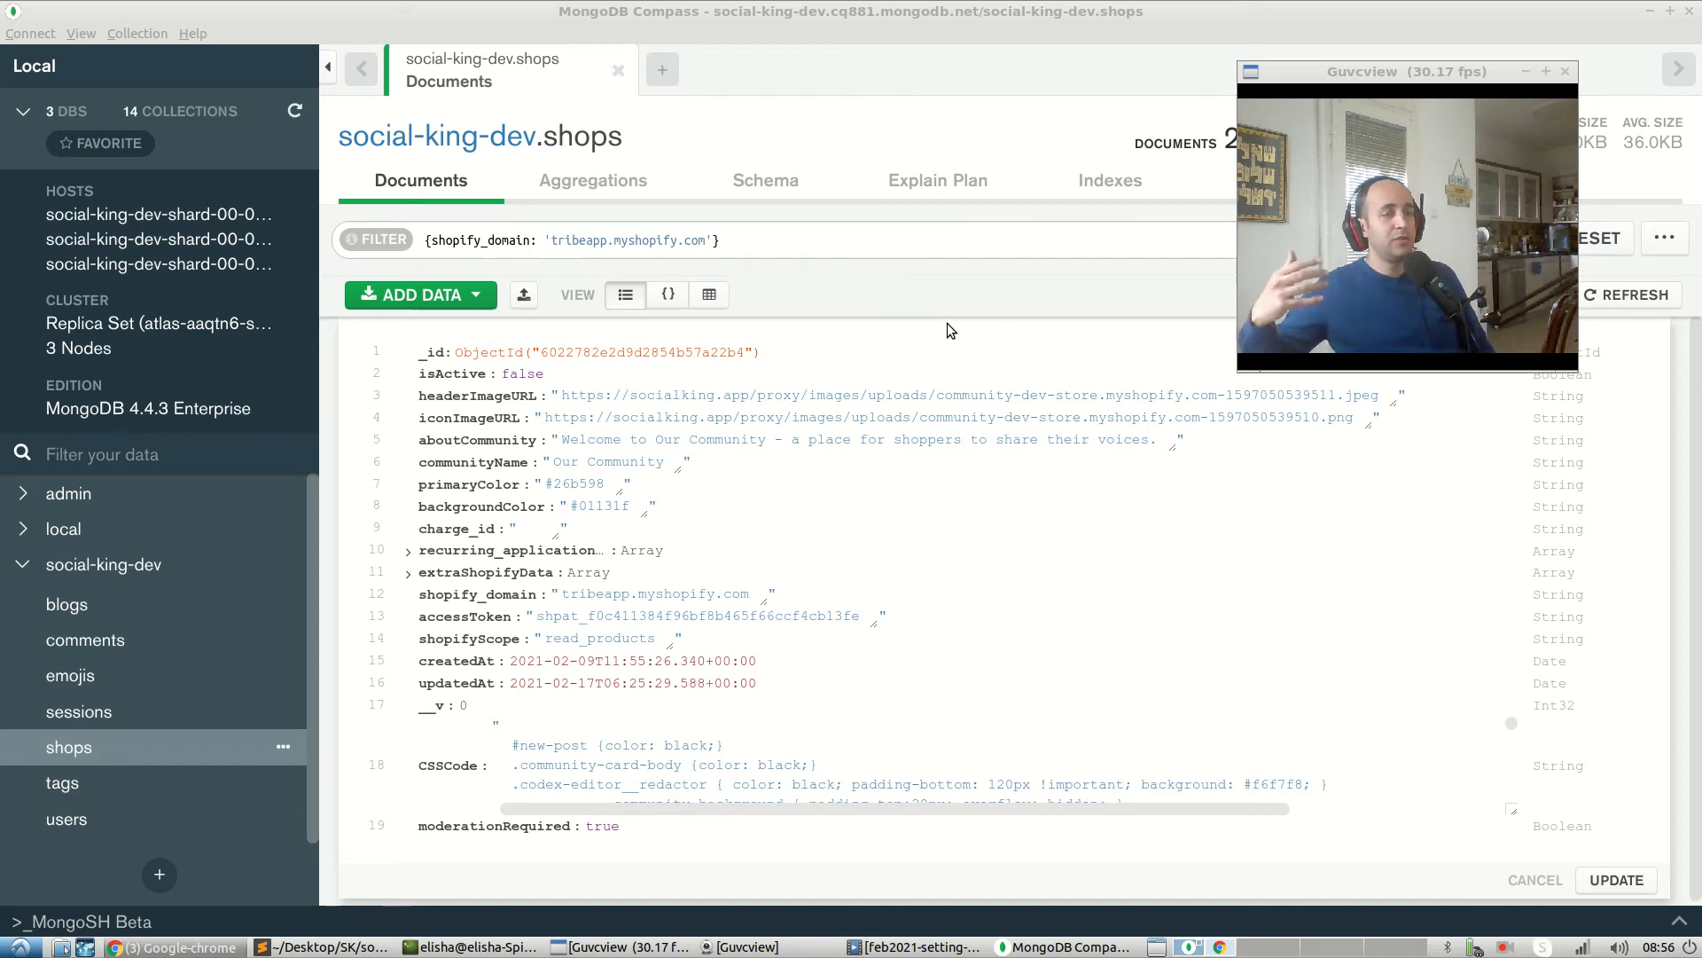
- Switch to Sublime Text and open the Admin-Frontend settings page code showing toggleApprovalSetting
left_click(324, 947)
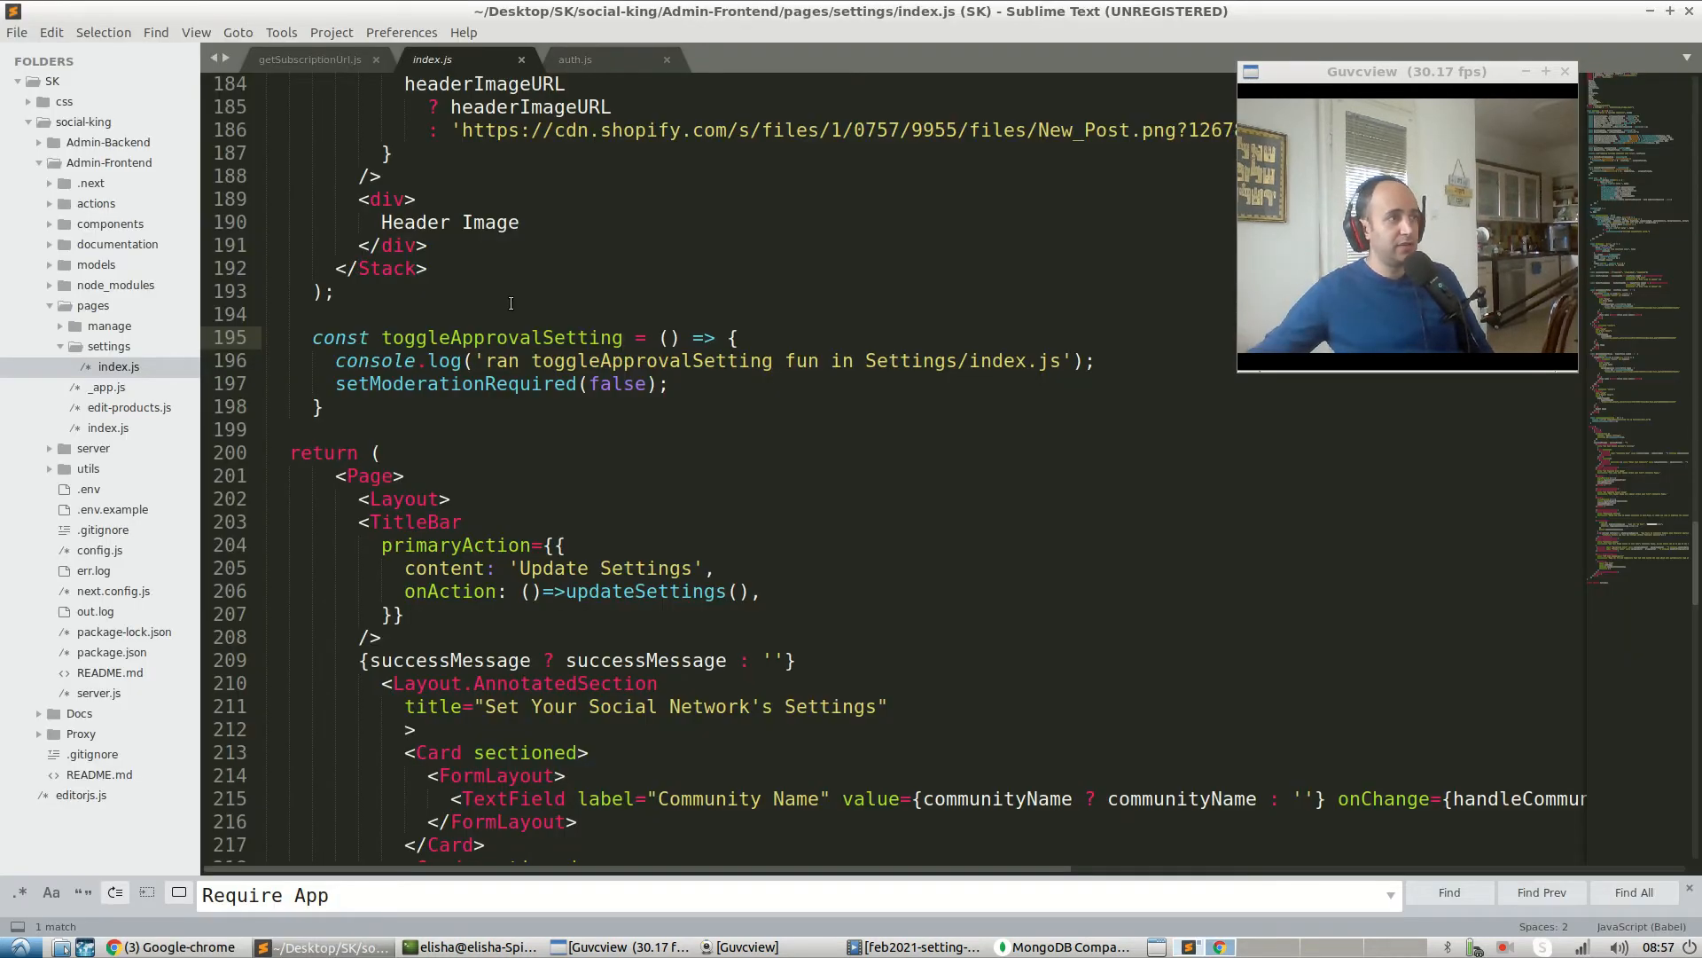
mouse_move(103, 199)
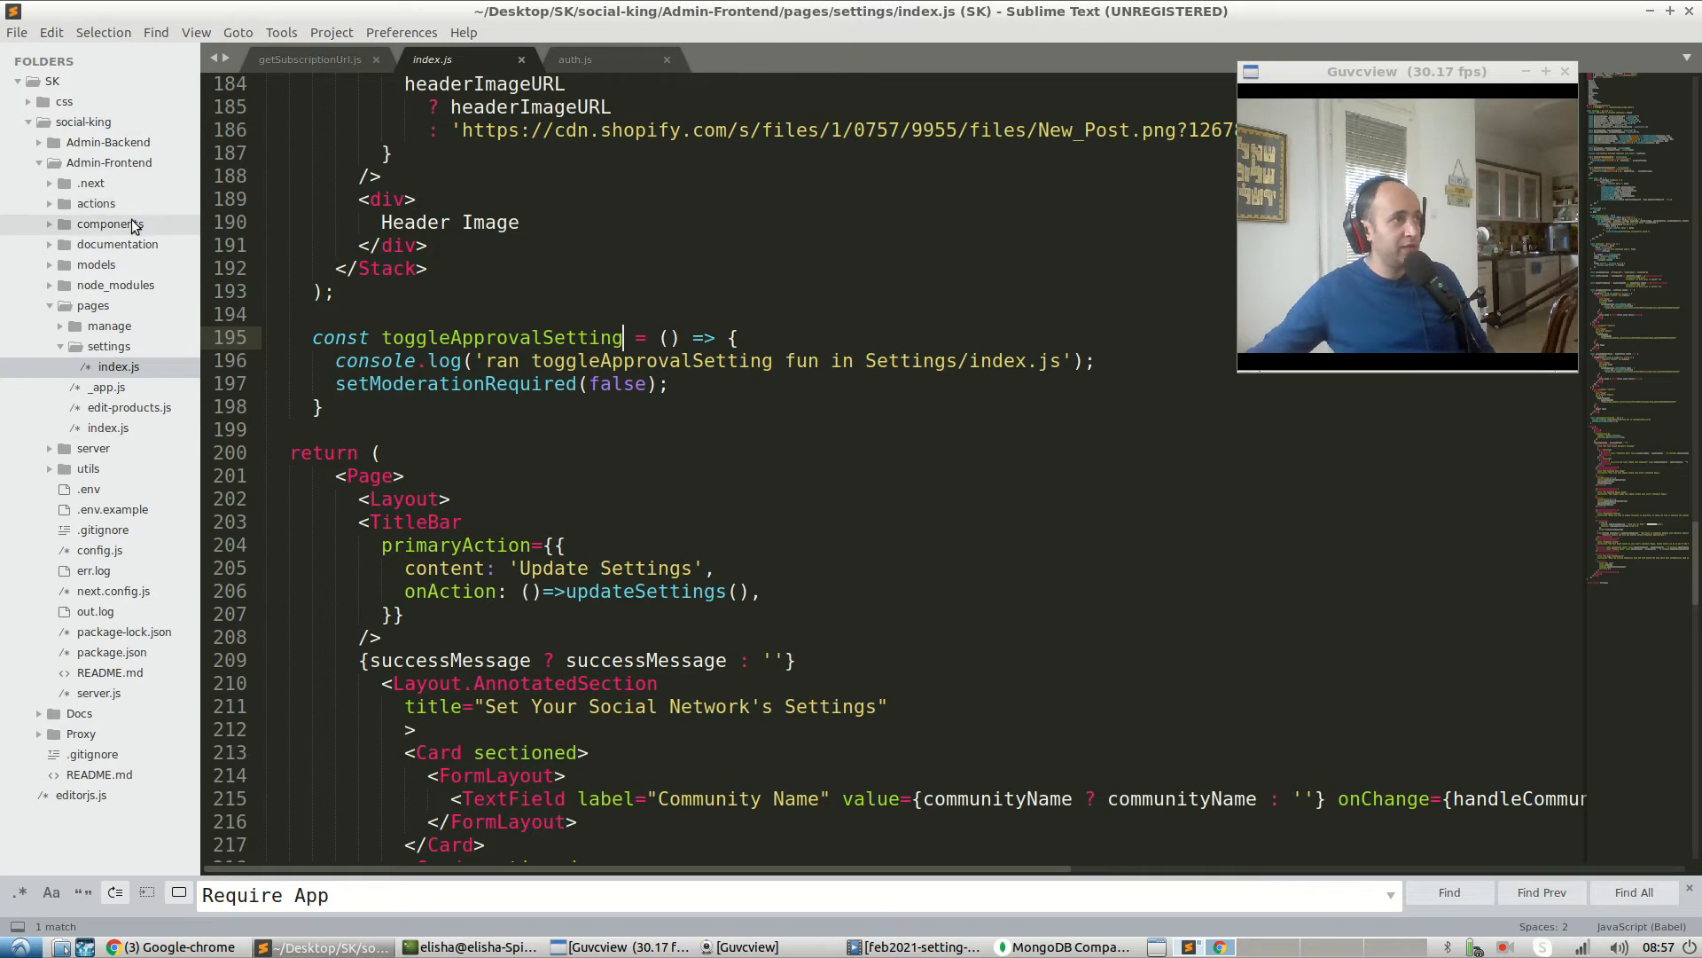
left_click(96, 203)
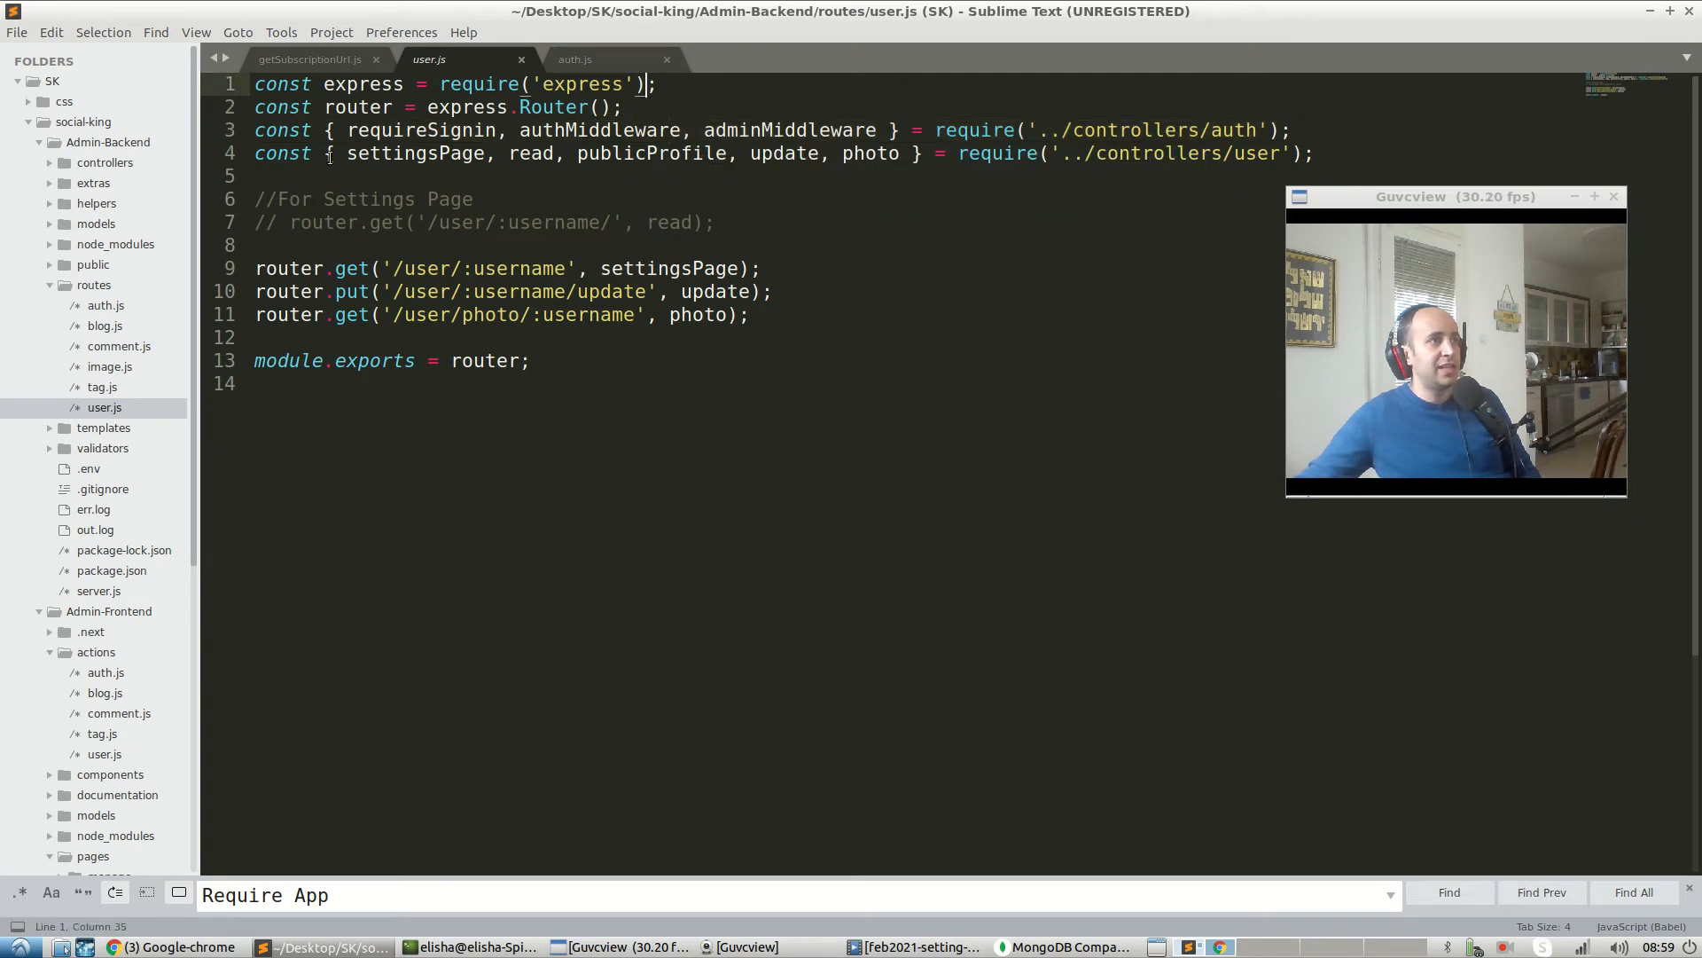
- Open Admin-Backend routes/user.js with the settingsPage, update and photo routes
double_click(1132, 153)
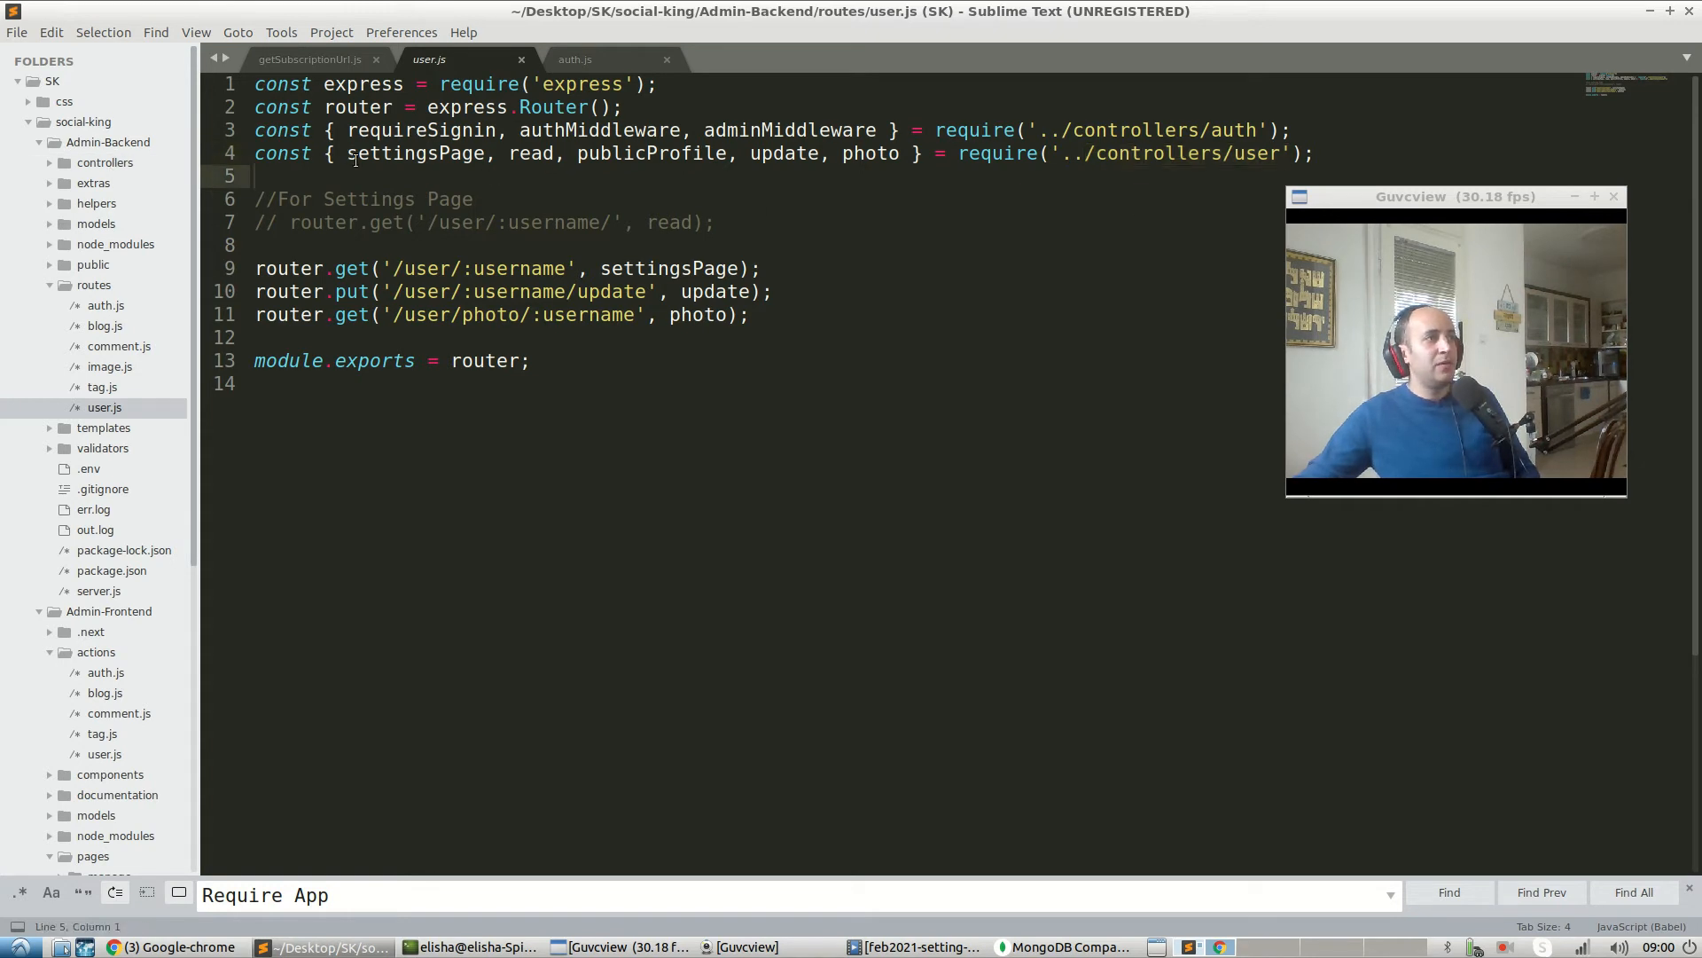
left_click(1058, 946)
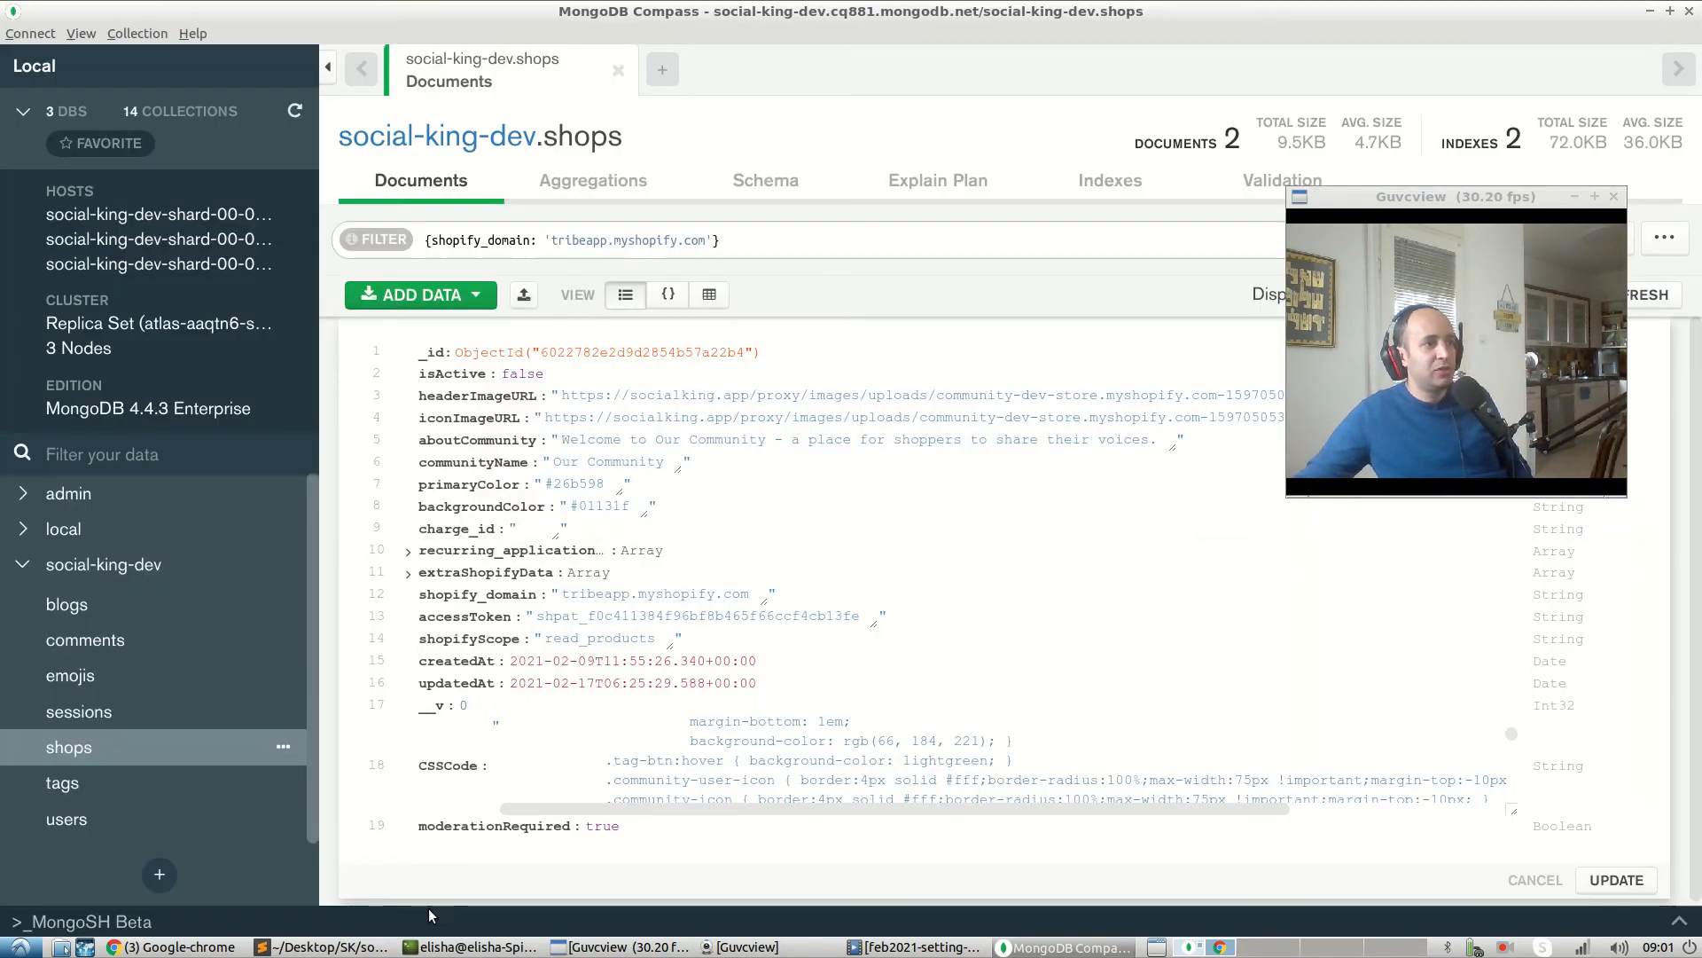
- Switch windows from the taskbar to check the shops document's moderationRequired field
left_click(323, 947)
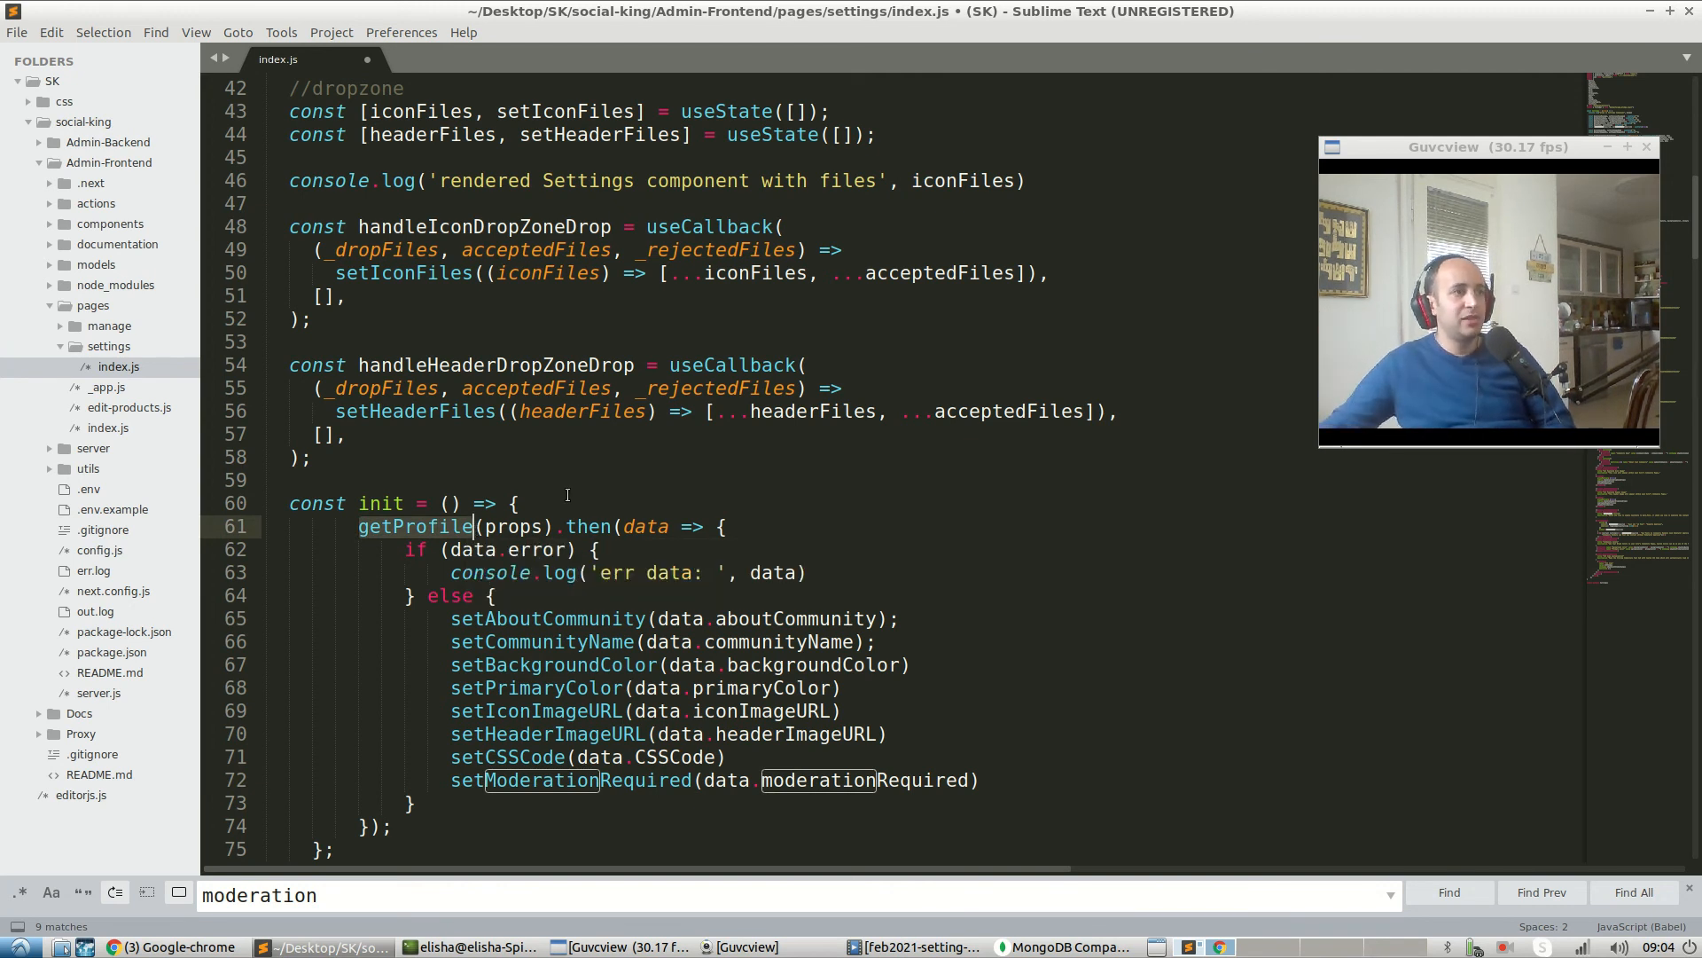
- Trace moderationRequired through the settings page, then expand the frontend actions folder
scroll("down", 3)
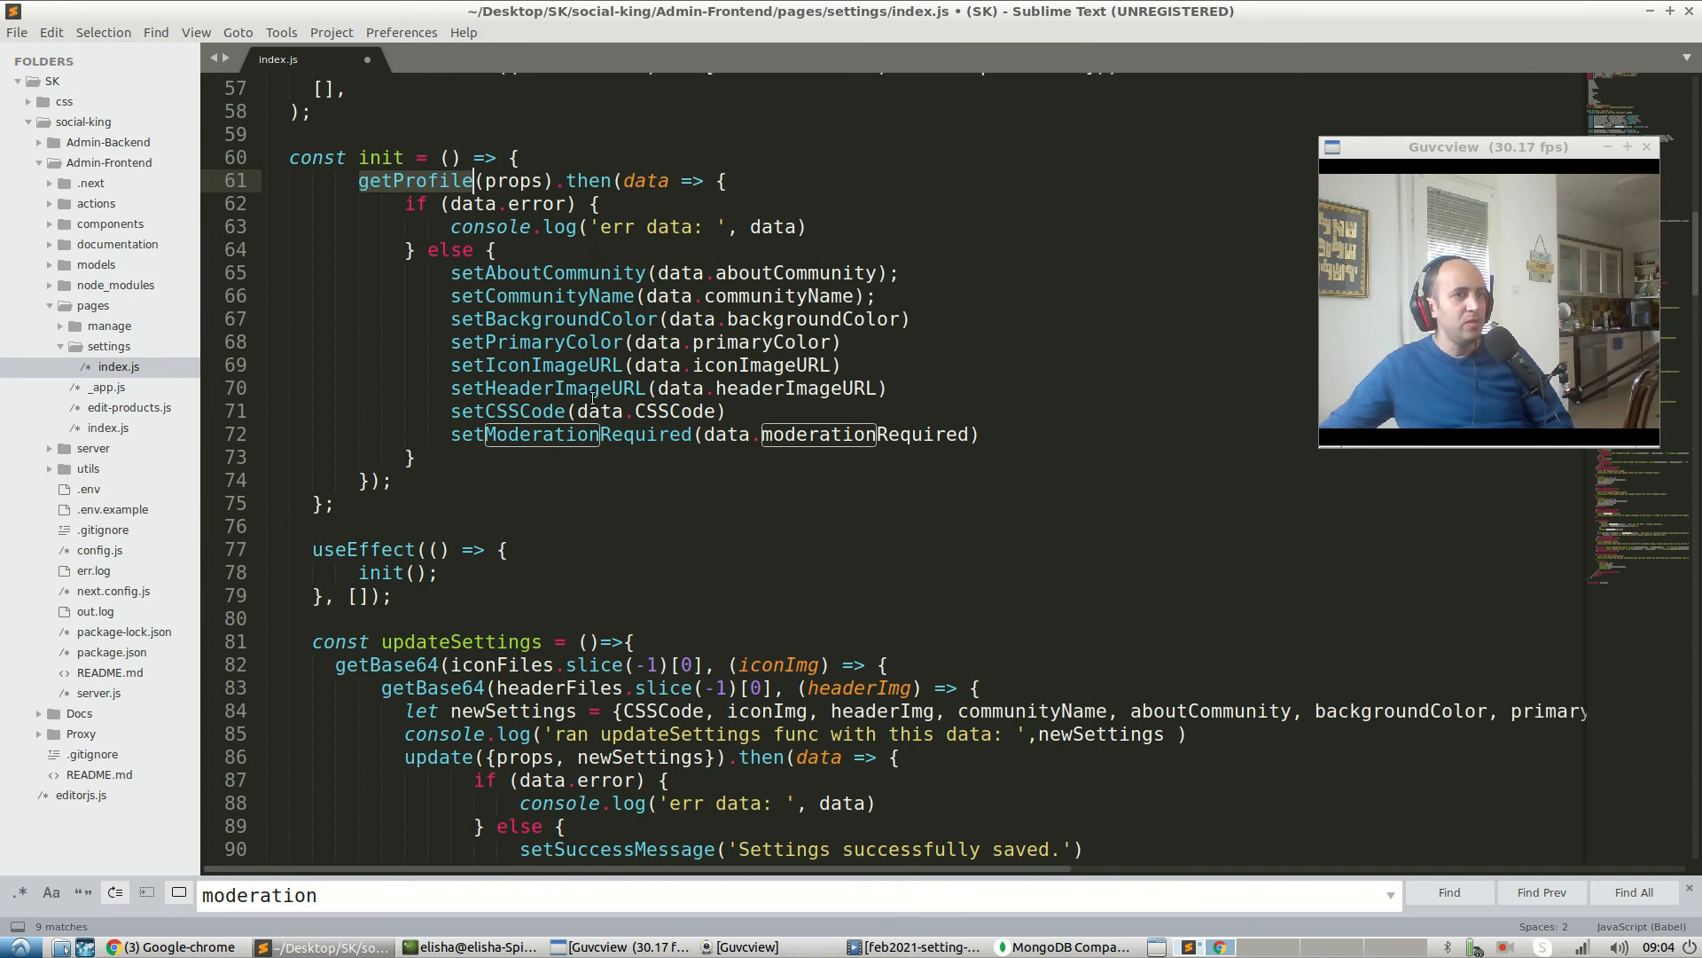
scroll("down", 3)
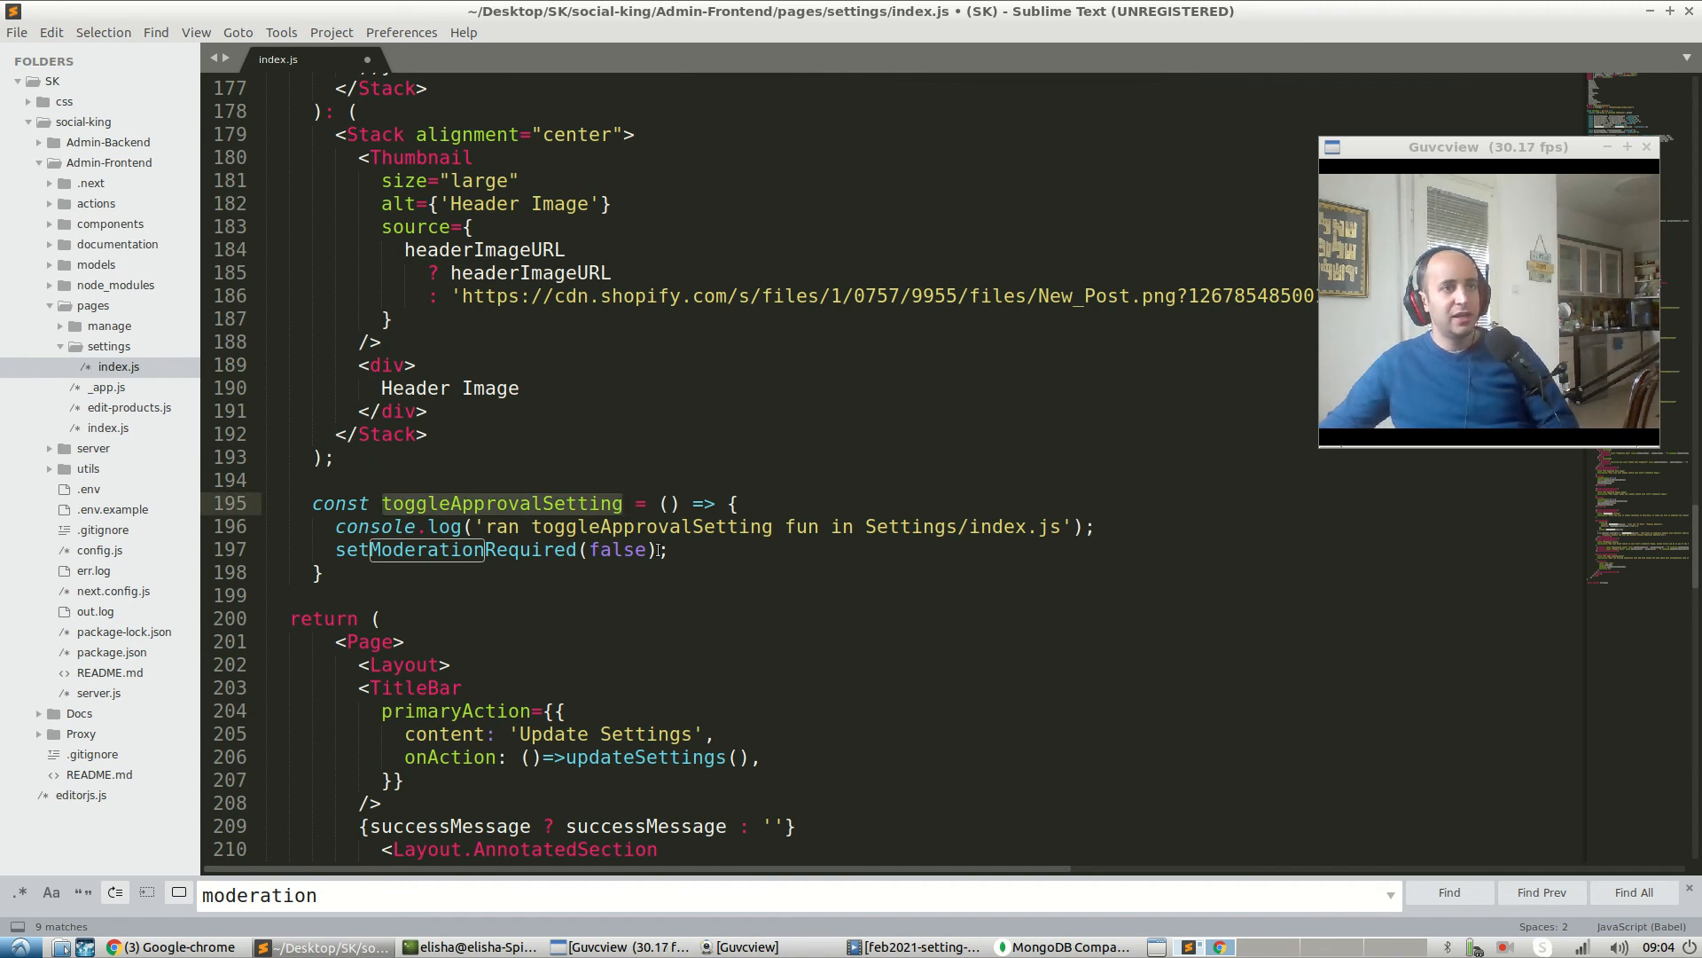
left_click(95, 203)
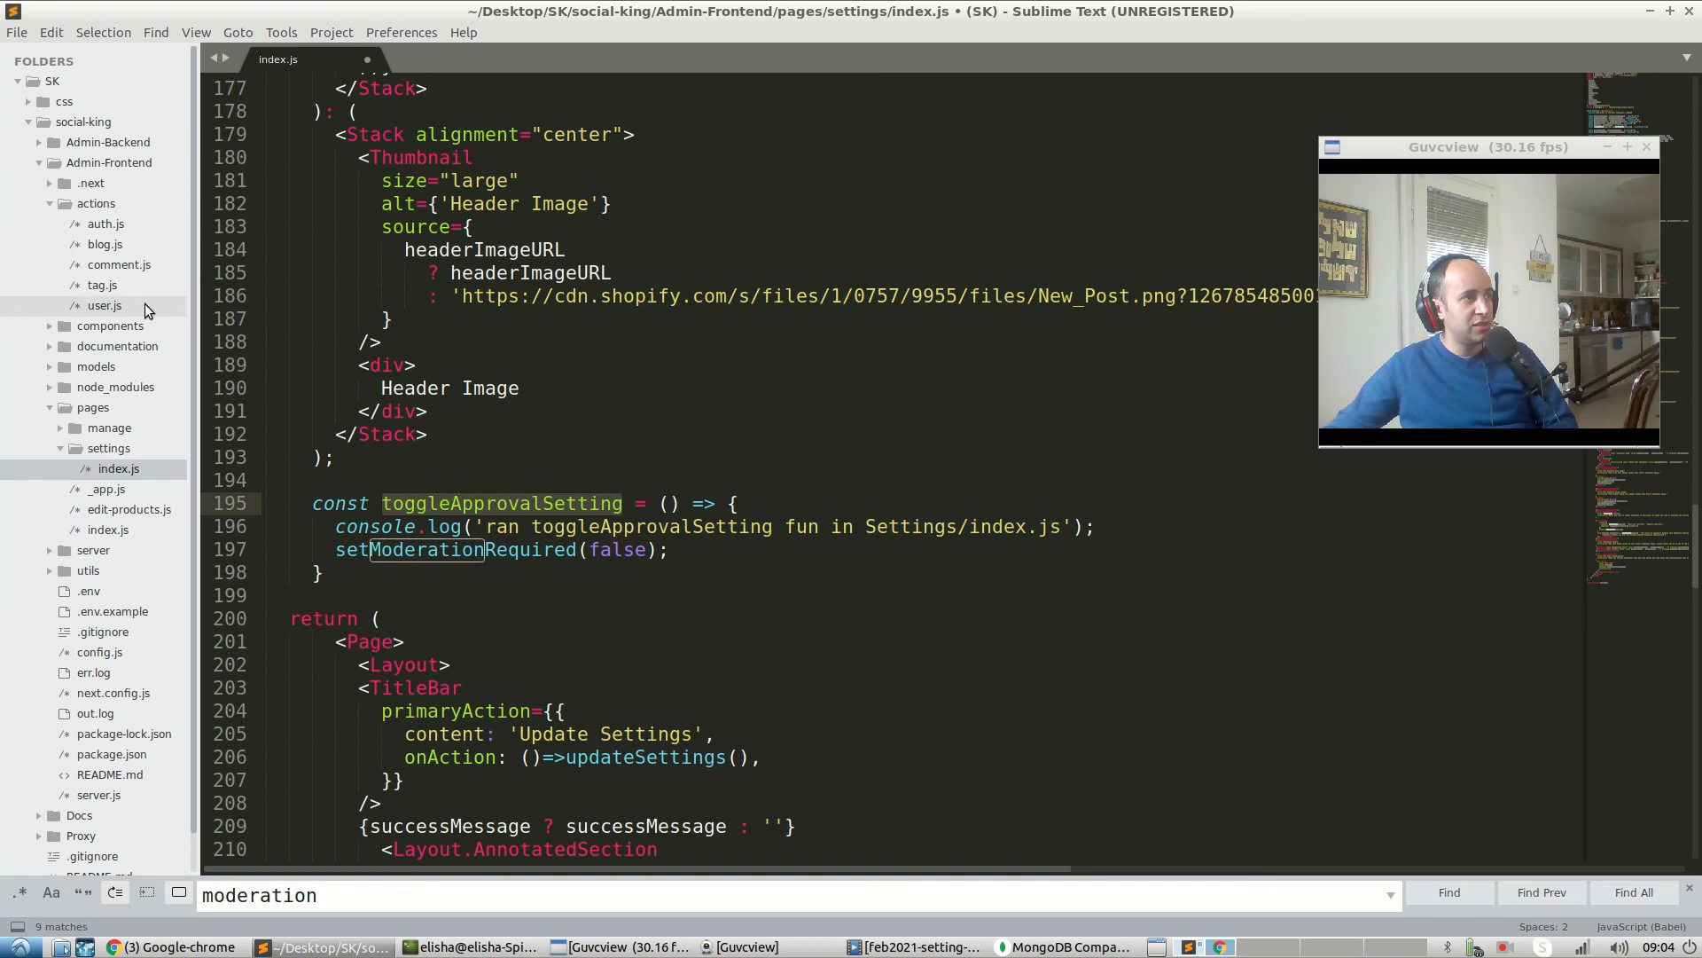
- Open actions/user.js and scroll down to its update function
left_click(106, 305)
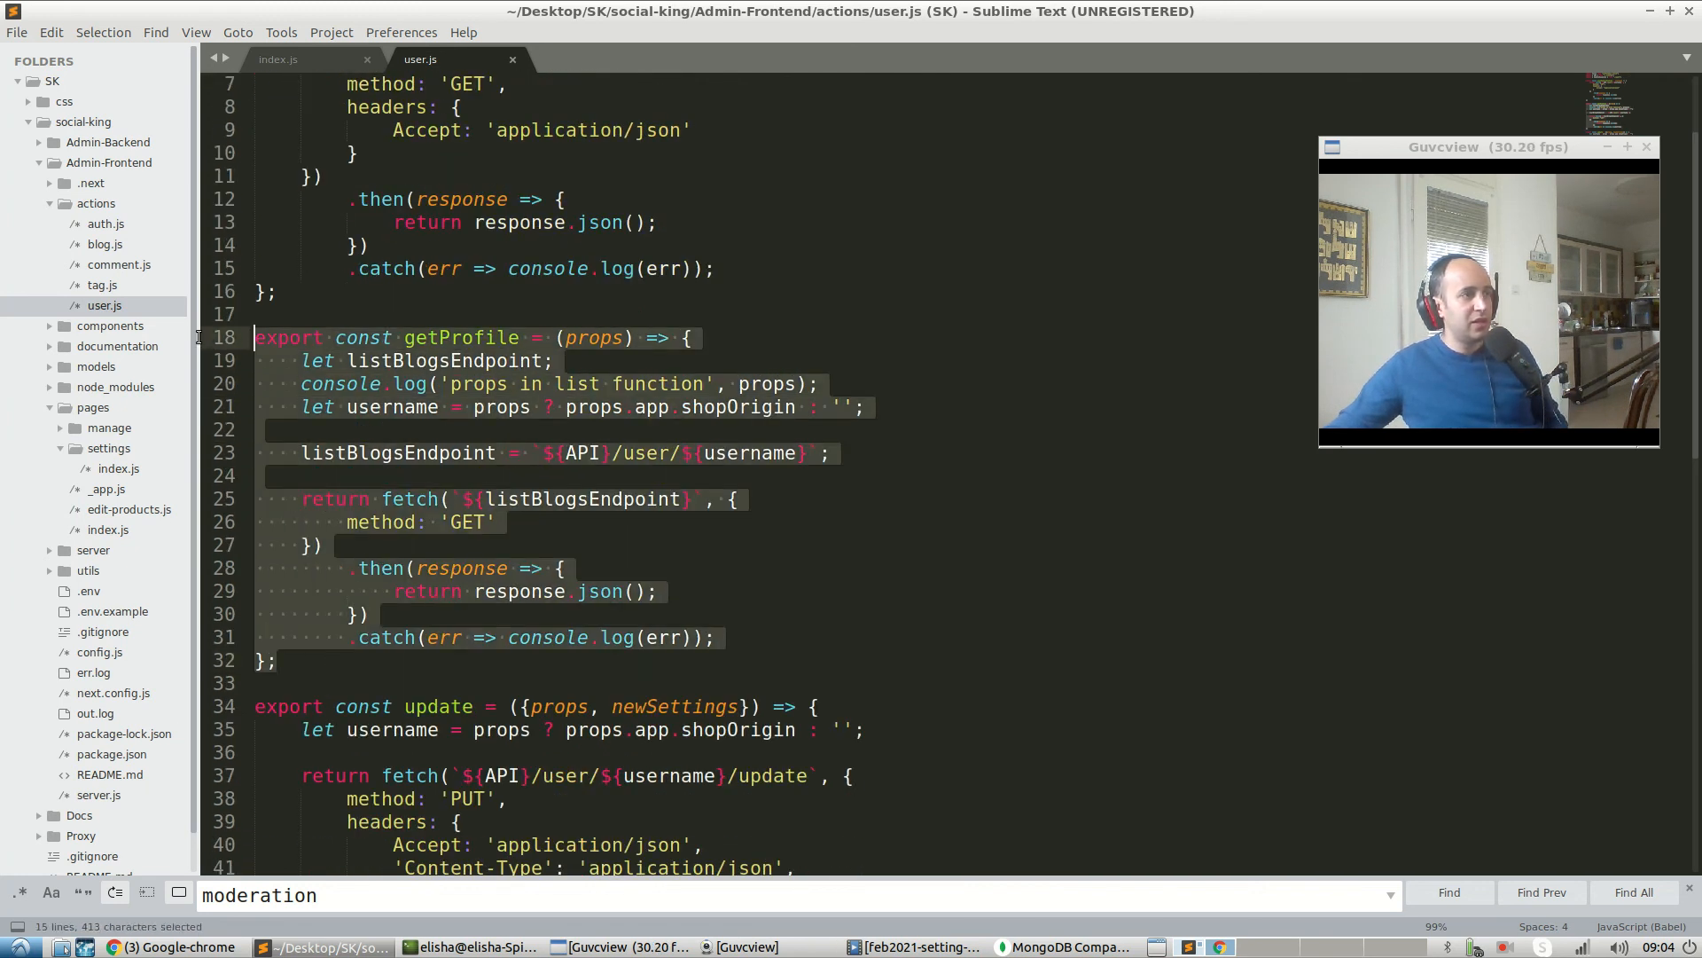
scroll("down", 3)
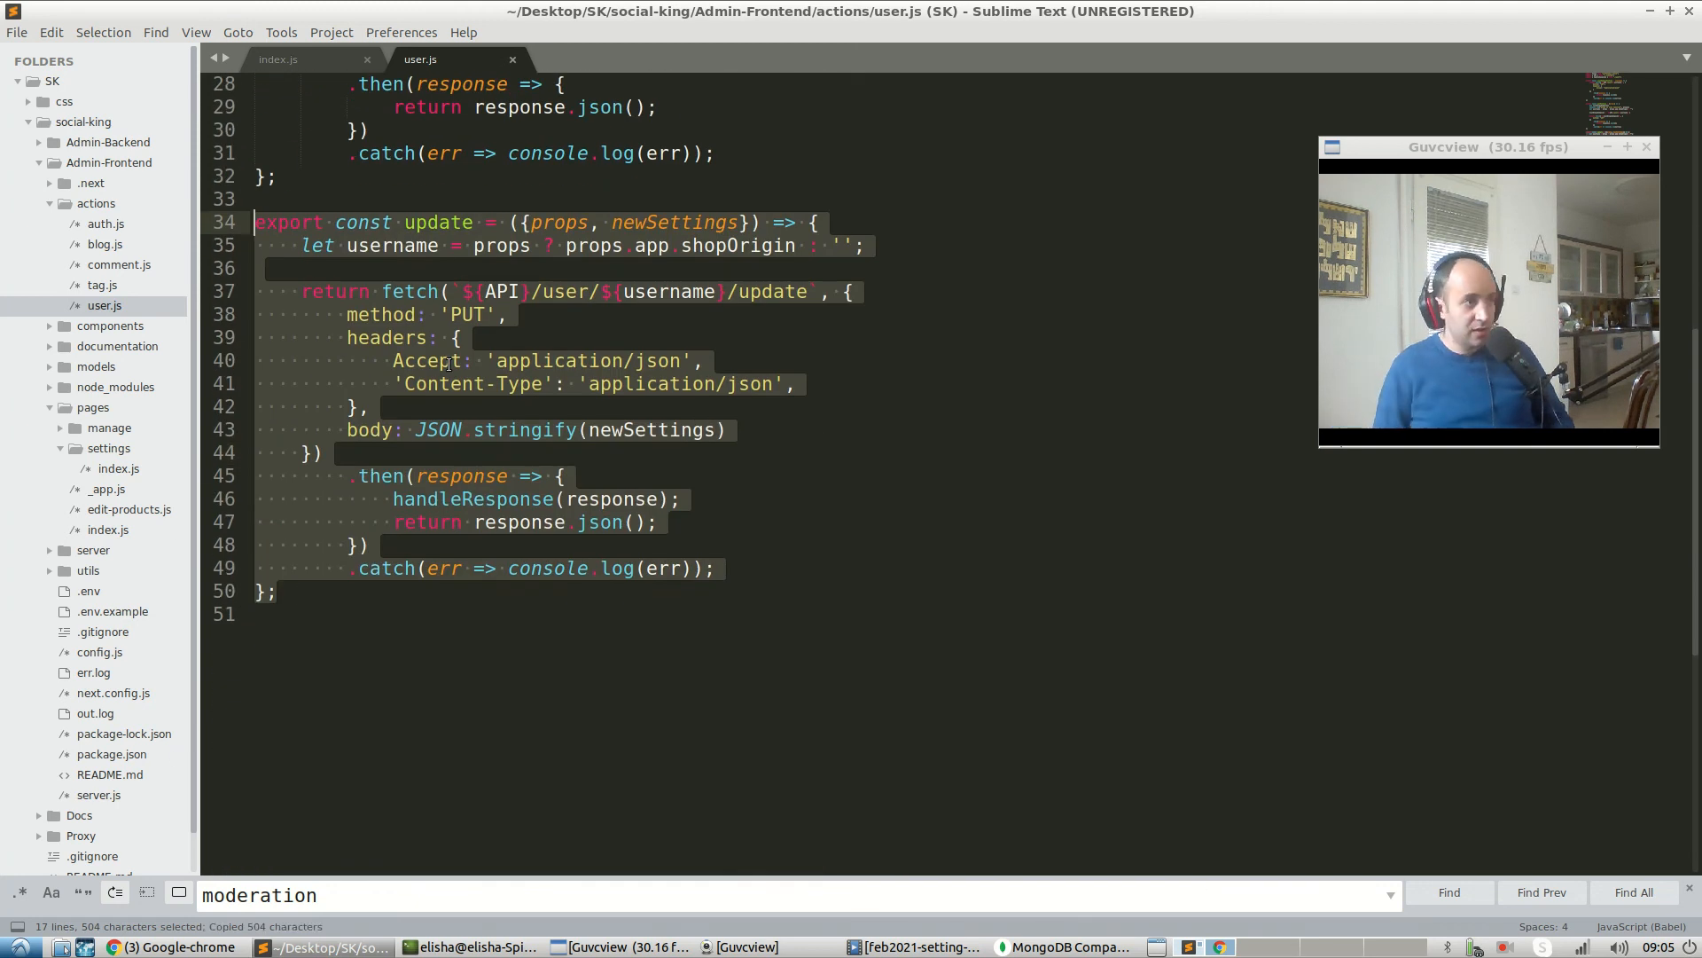
- Paste the copied update function below the original as the basis for setModeration
key("ctrl+v")
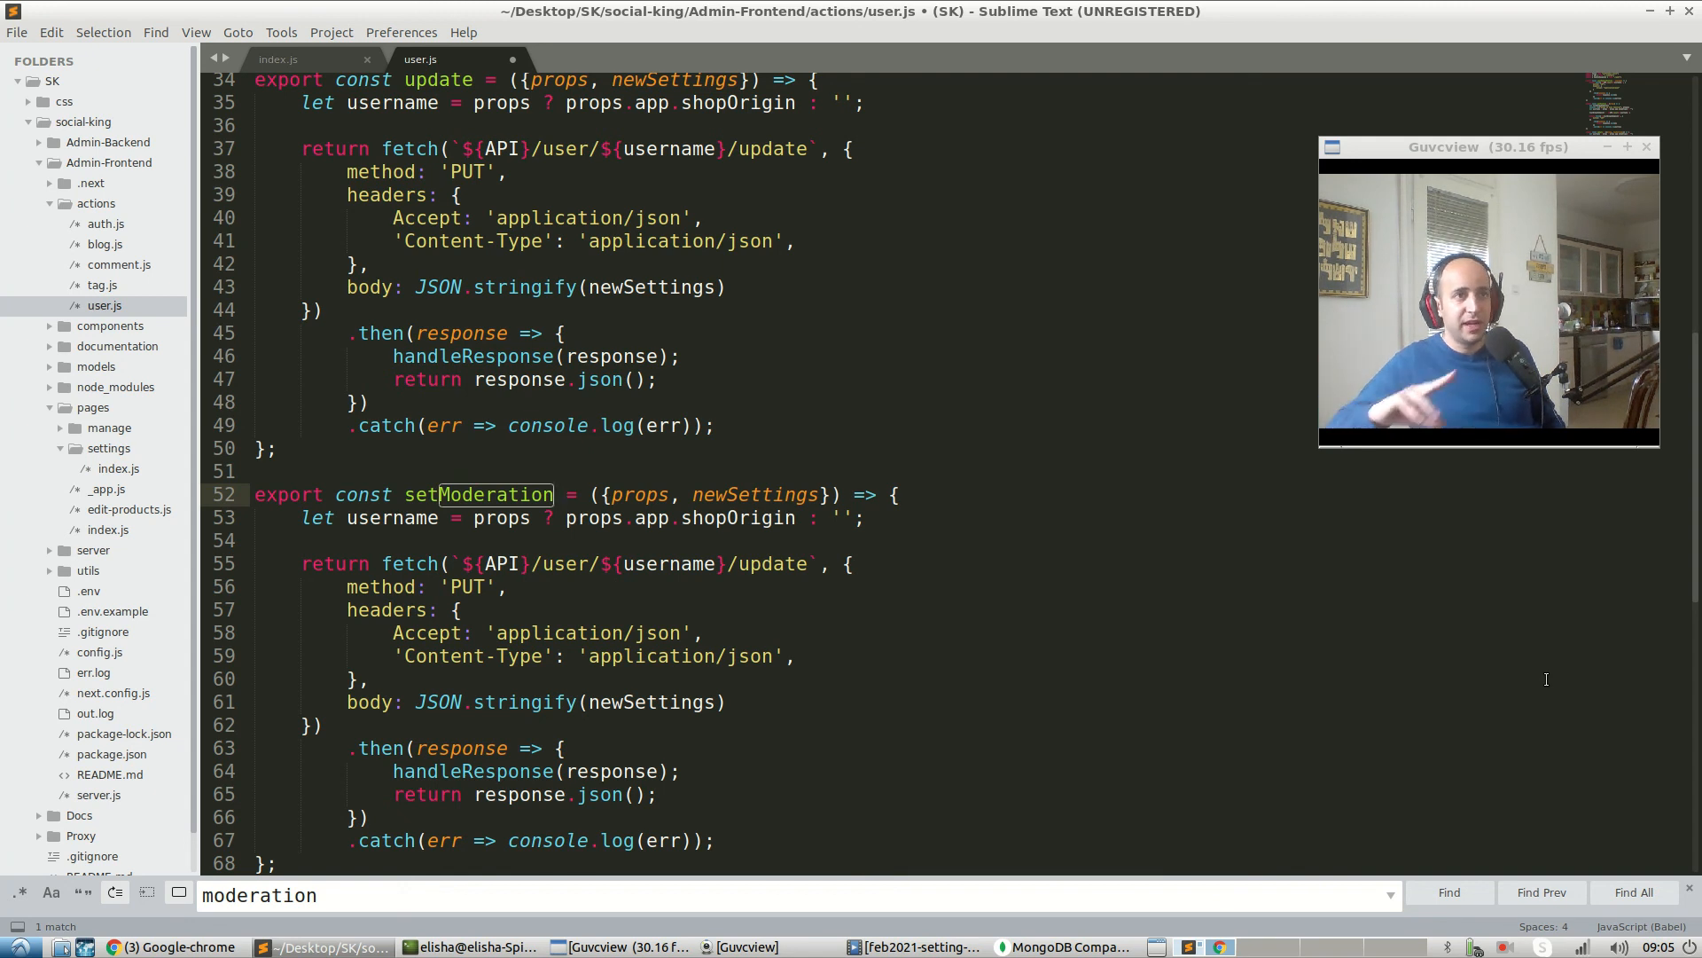